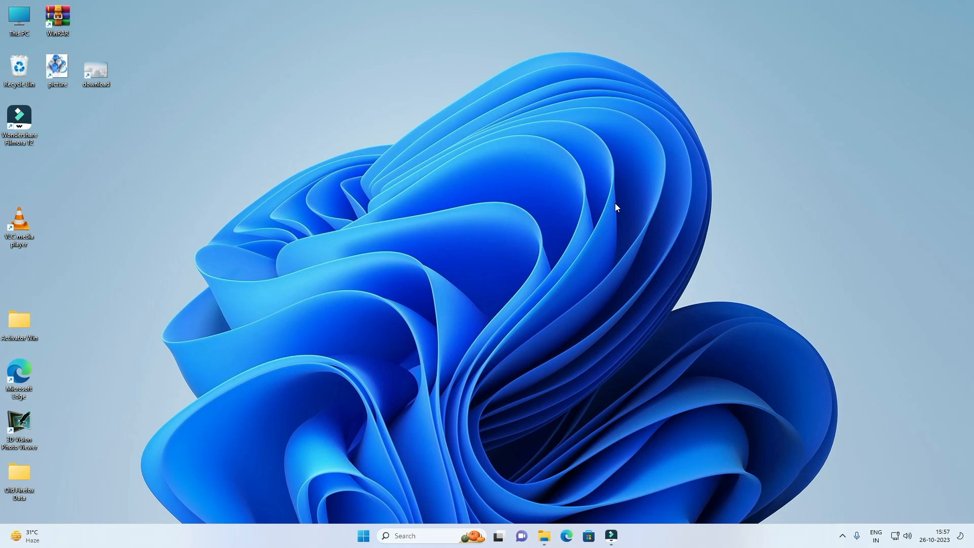
pyautogui.moveTo(597, 245)
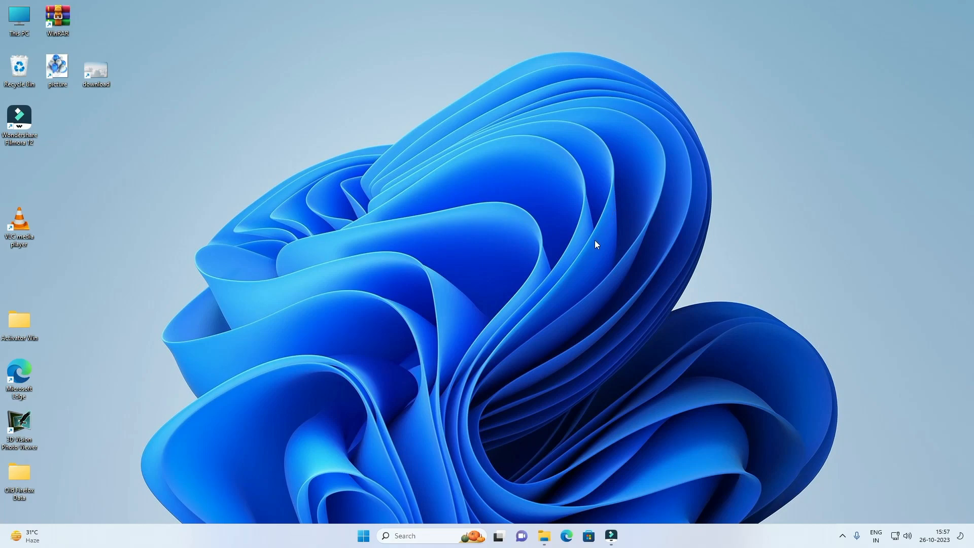
# Search the taskbar for 'google chrome' to bring up the Google Chrome app
pyautogui.write('google chrome')
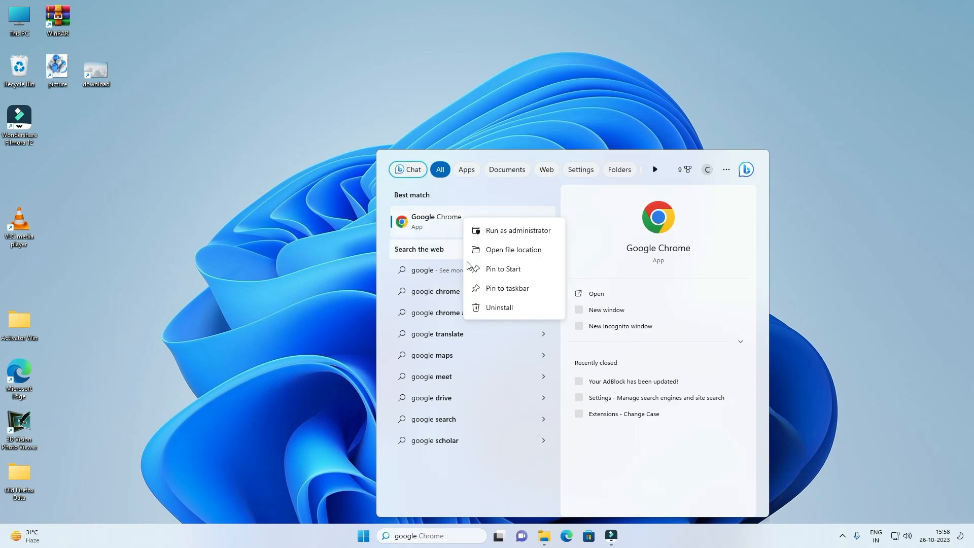
# Copy the Google Chrome shortcut from its Start Menu Programs folder
pyautogui.click(512, 250)
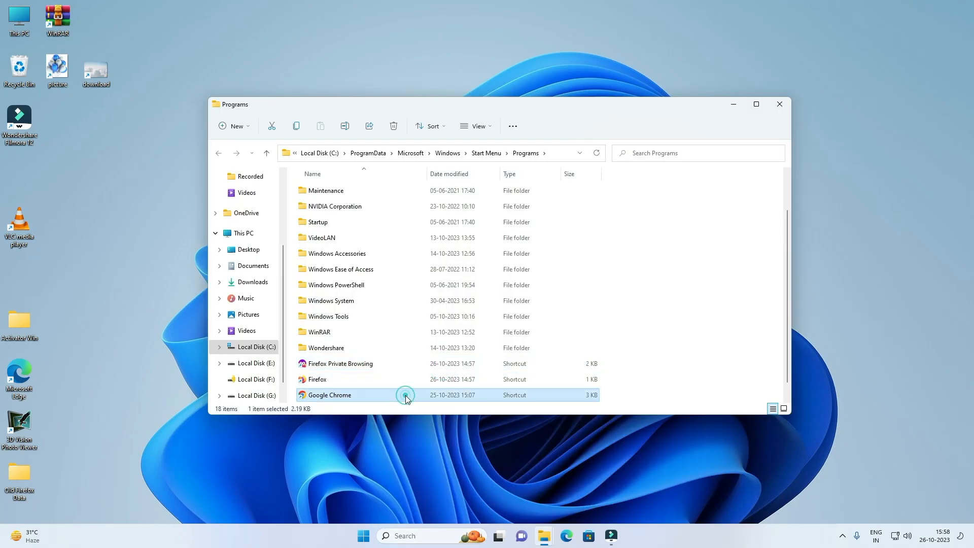
pyautogui.rightClick(405, 395)
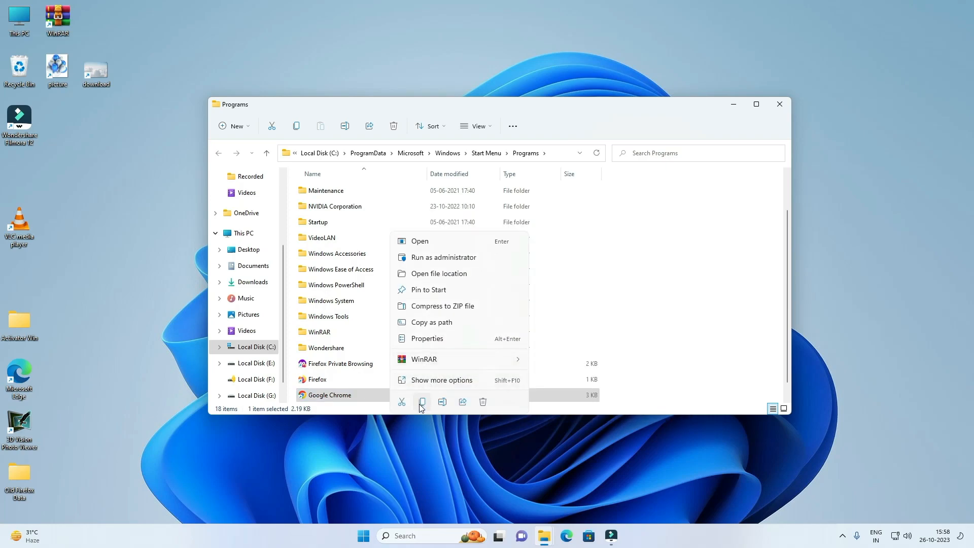
pyautogui.click(779, 103)
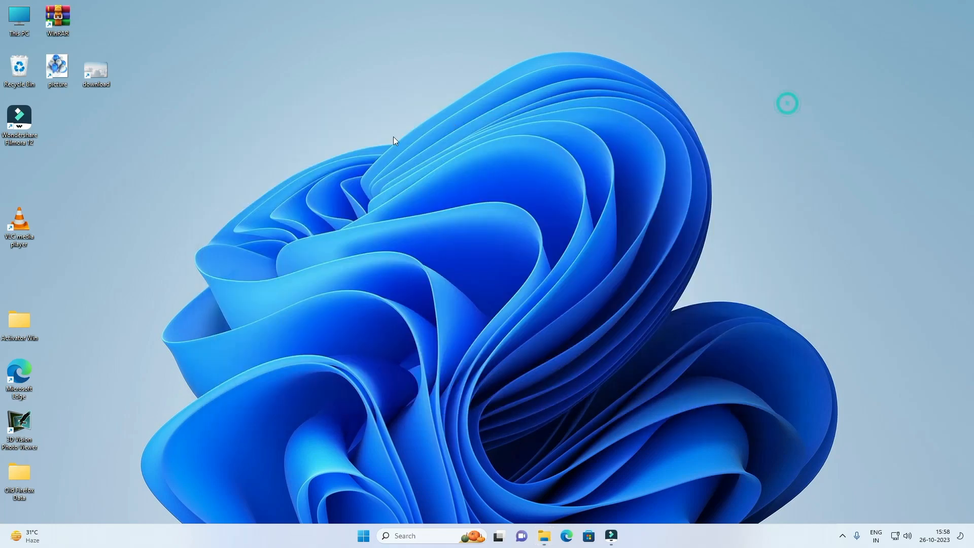
pyautogui.moveTo(8, 185)
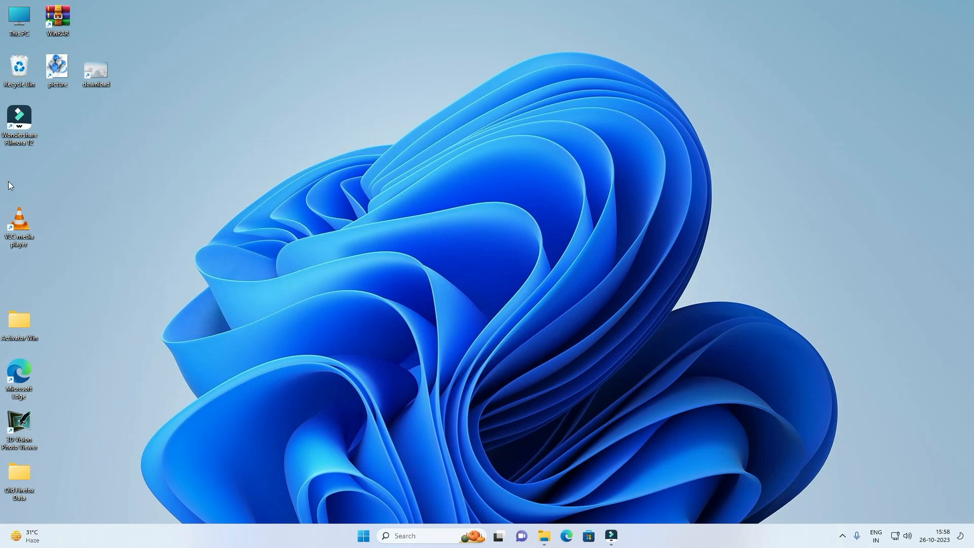
# Paste the Google Chrome shortcut onto the desktop, then bring up the desktop's New item menu
pyautogui.rightClick(9, 184)
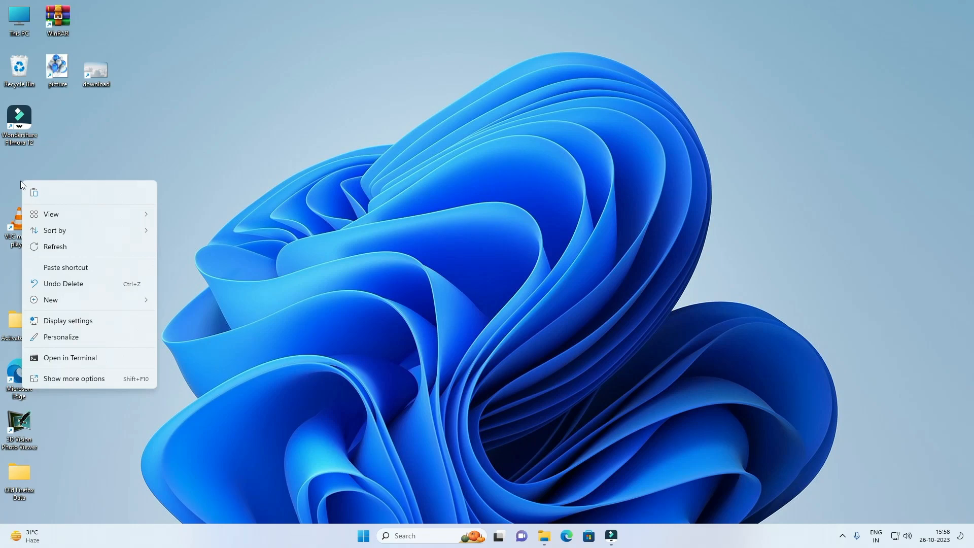
pyautogui.click(97, 264)
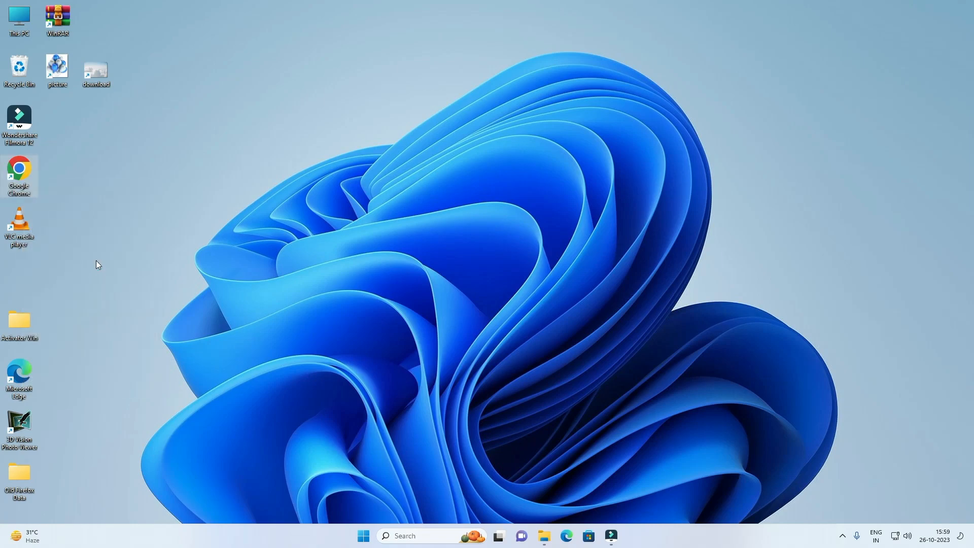
pyautogui.moveTo(256, 253)
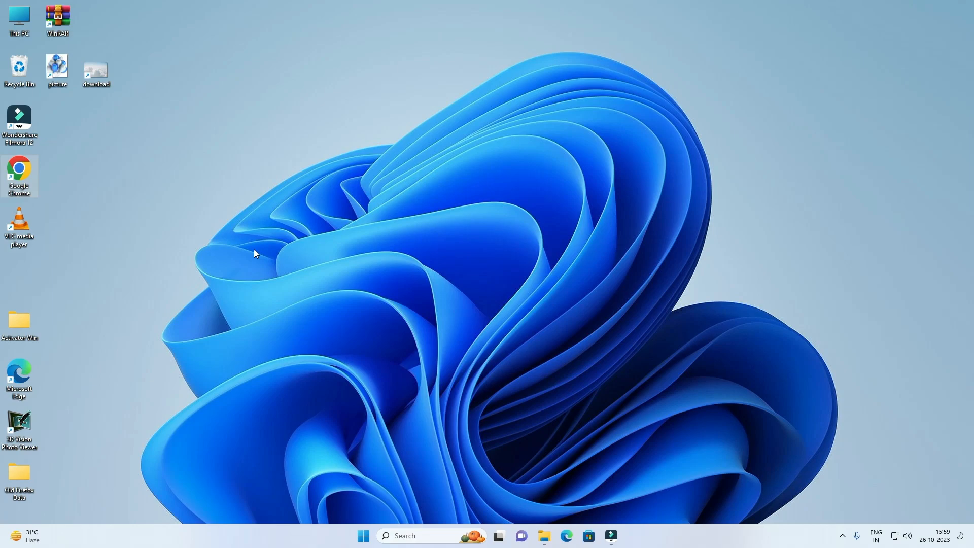
pyautogui.moveTo(550, 516)
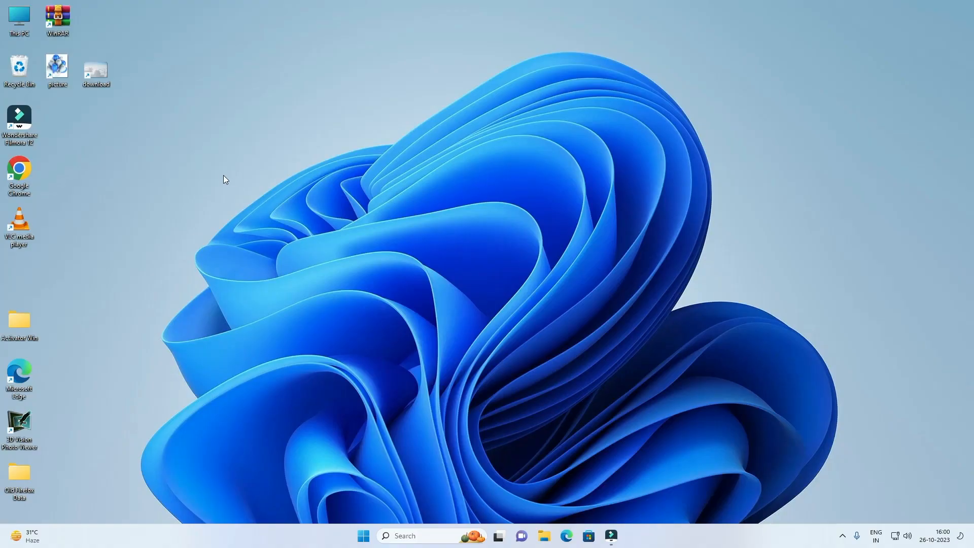
pyautogui.rightClick(224, 178)
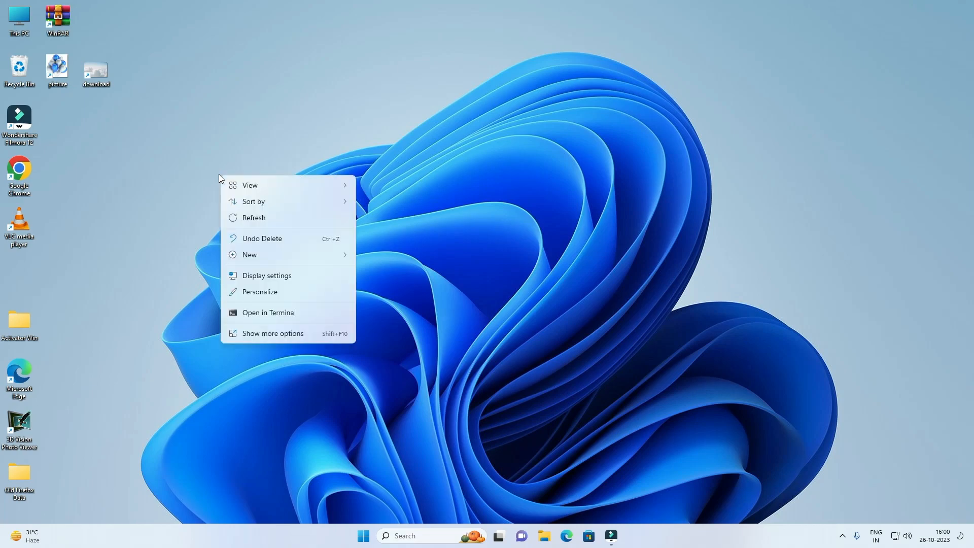
pyautogui.click(249, 254)
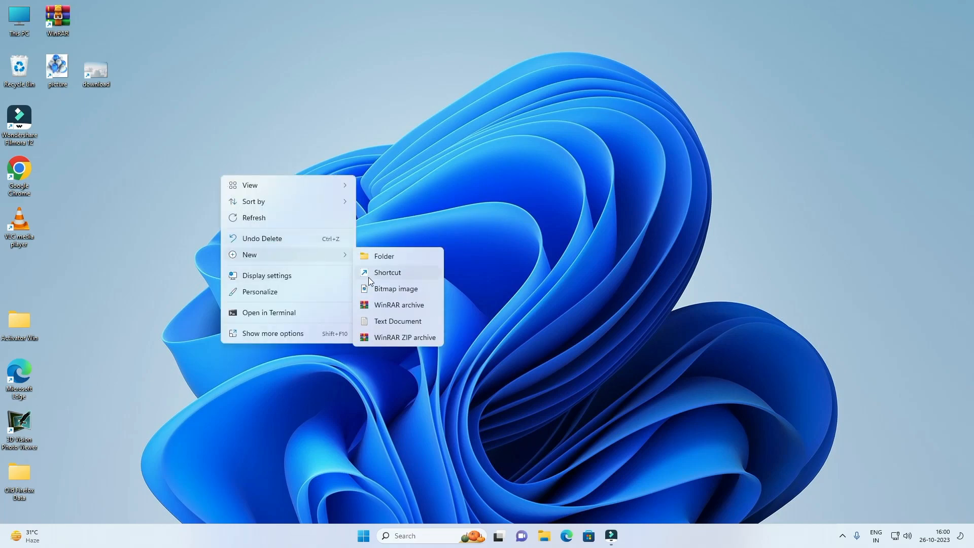
# Create a desktop shortcut to 'C:\Users\ViralHax\Downloads\Firefox Installer.exe'
pyautogui.click(387, 272)
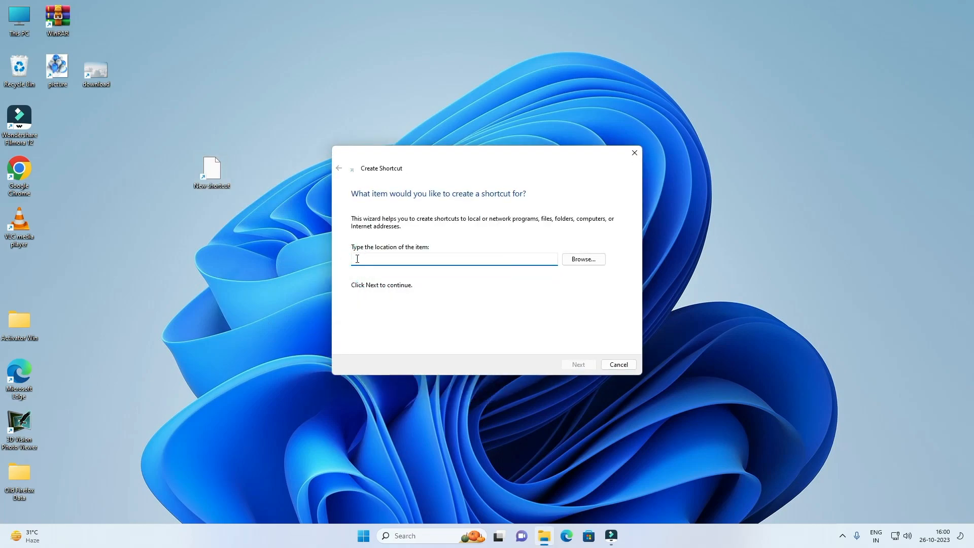
pyautogui.write('"C:\\Users\\ViralHax\\Downloads\\Firefox Installer.exe"')
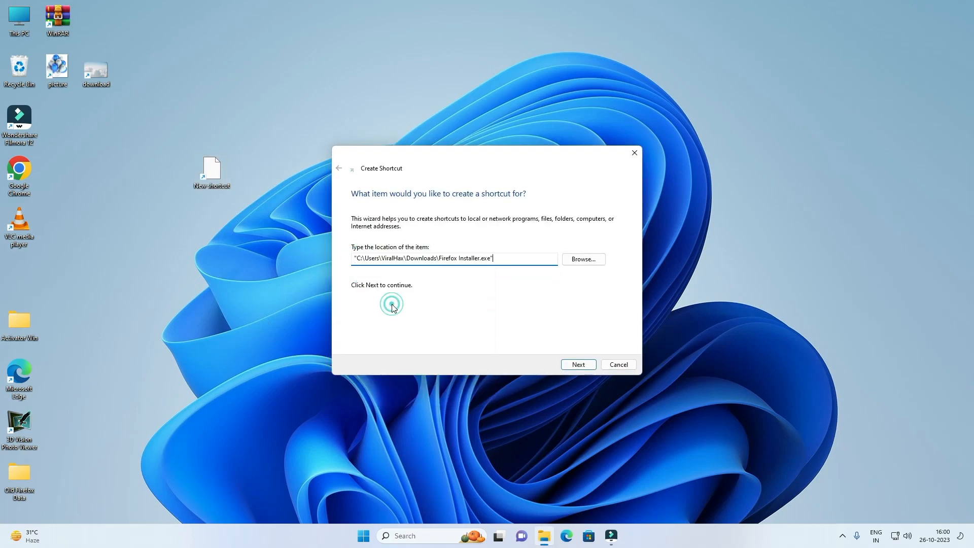
pyautogui.click(578, 364)
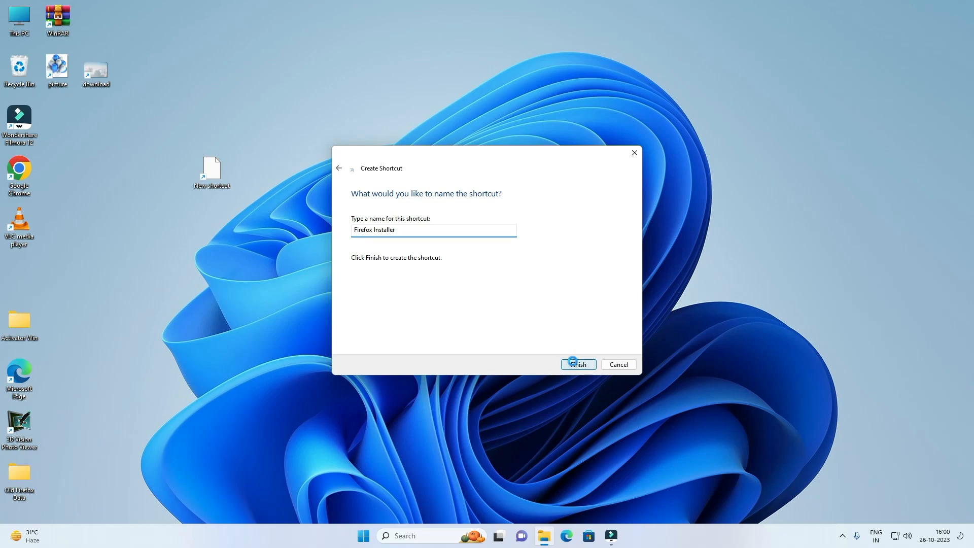
pyautogui.click(572, 365)
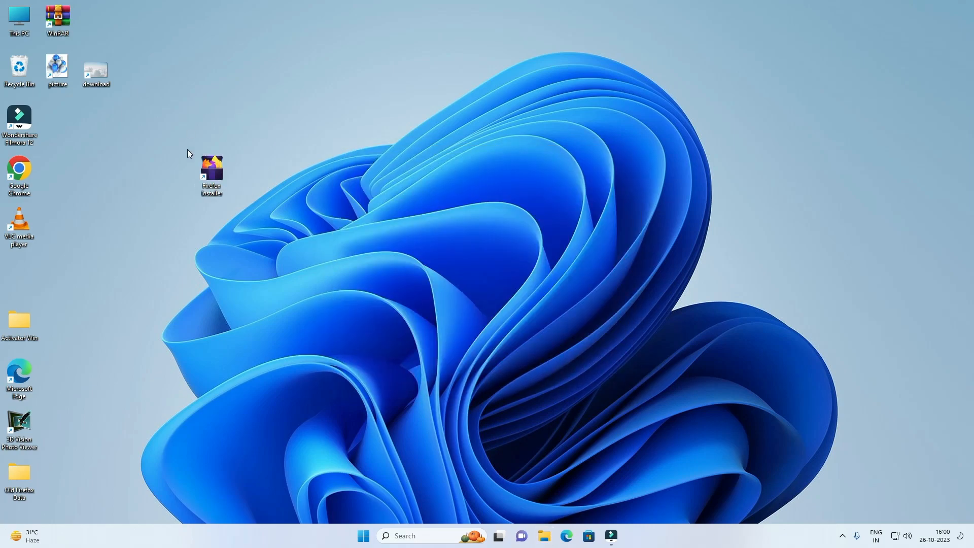